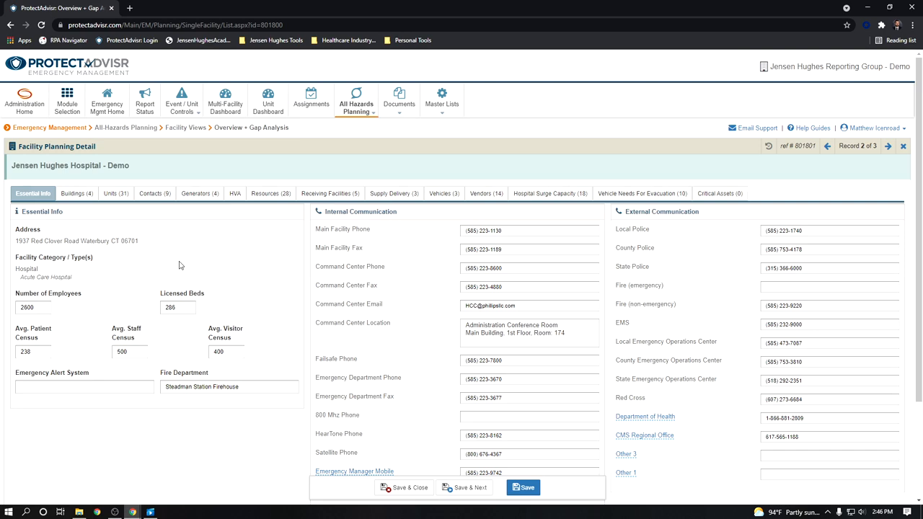
- Review the demo hospital's HVA facility summary, generators and hospital surge capacity table
left_click(235, 193)
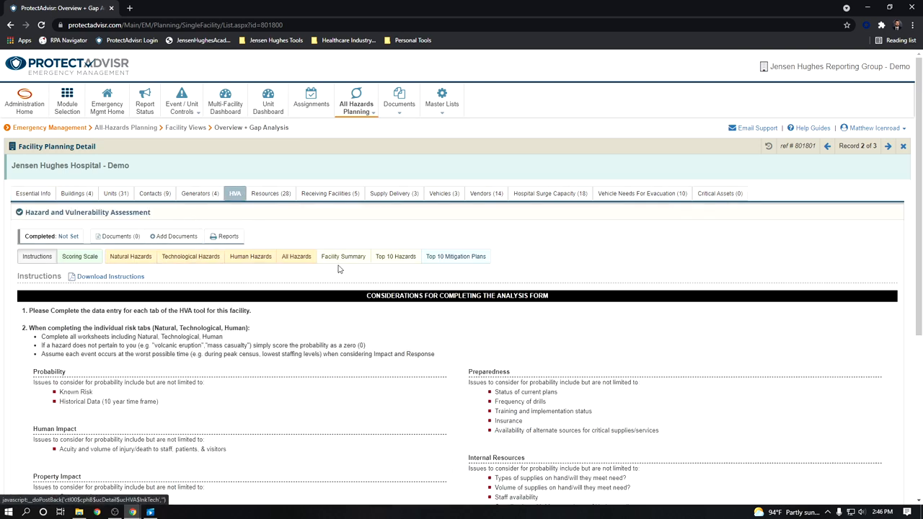
left_click(342, 256)
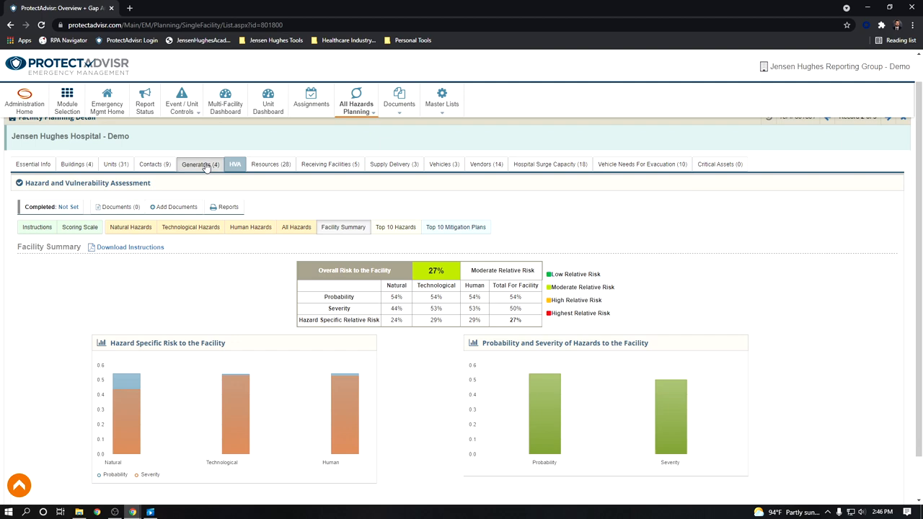
left_click(200, 164)
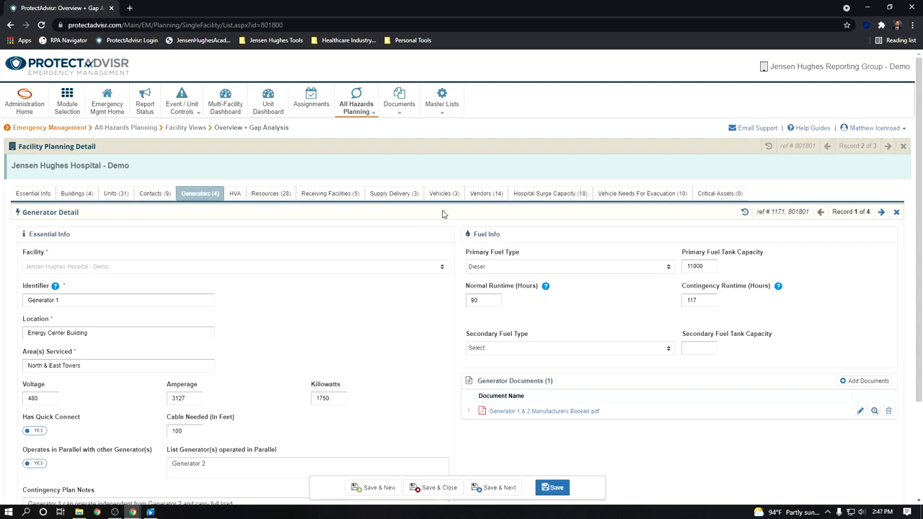
left_click(550, 194)
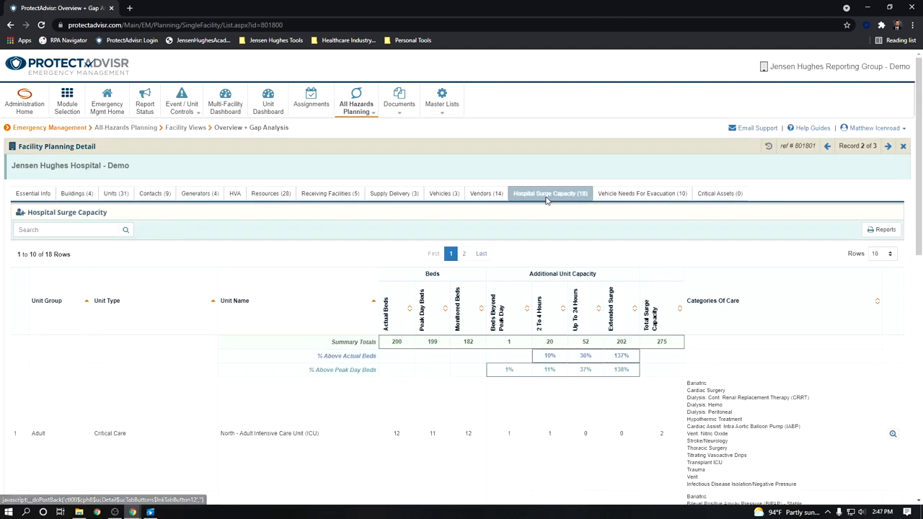
scroll("down", 3)
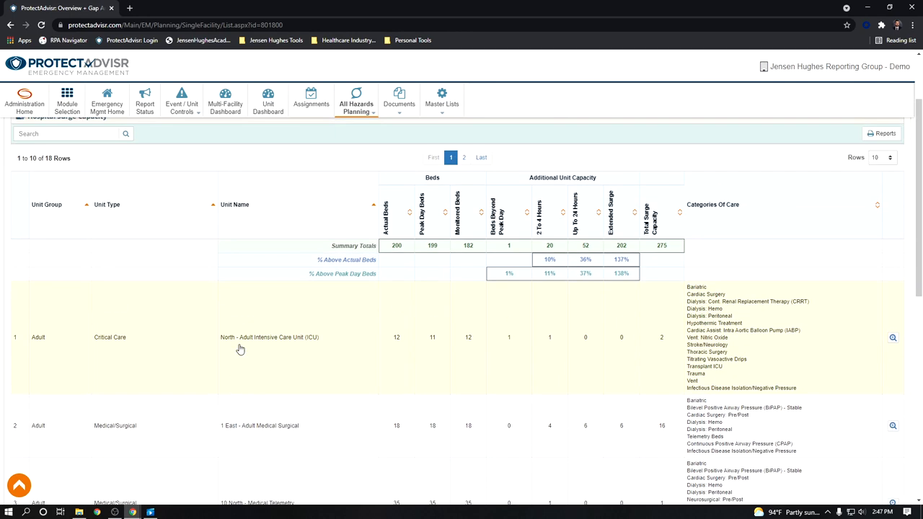
- Check evacuation vehicle needs and the resource inventory, then begin a status report
left_click(641, 145)
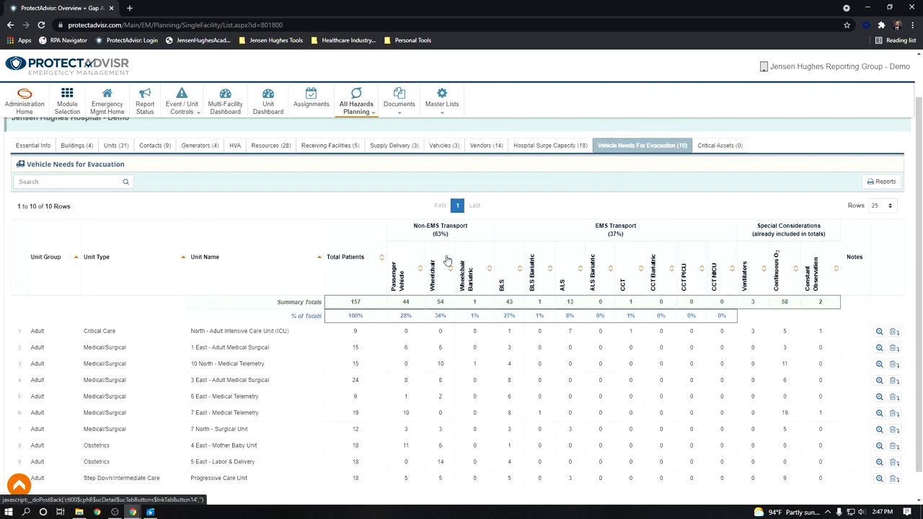
left_click(270, 145)
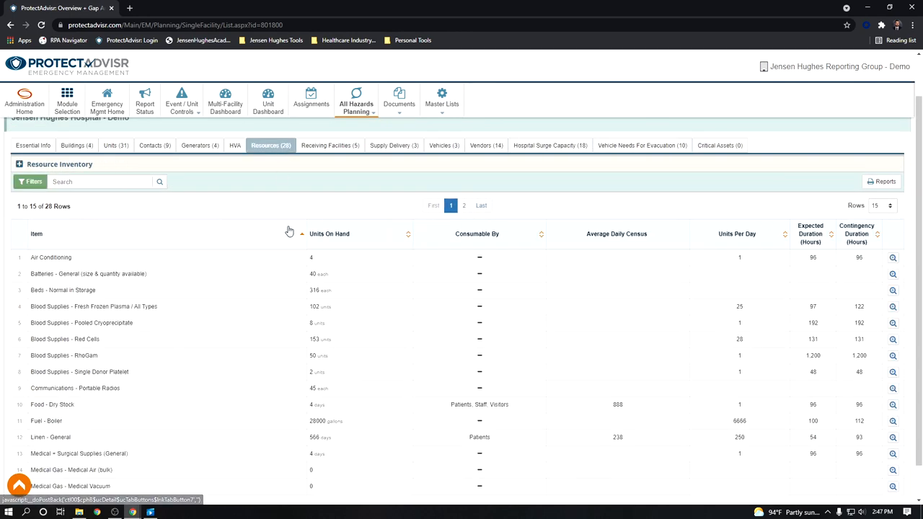
mouse_move(298, 250)
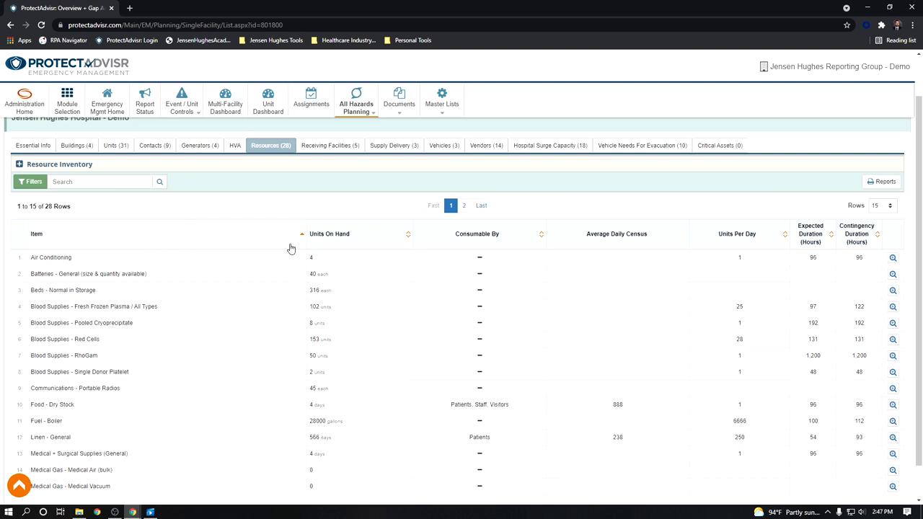
left_click(144, 100)
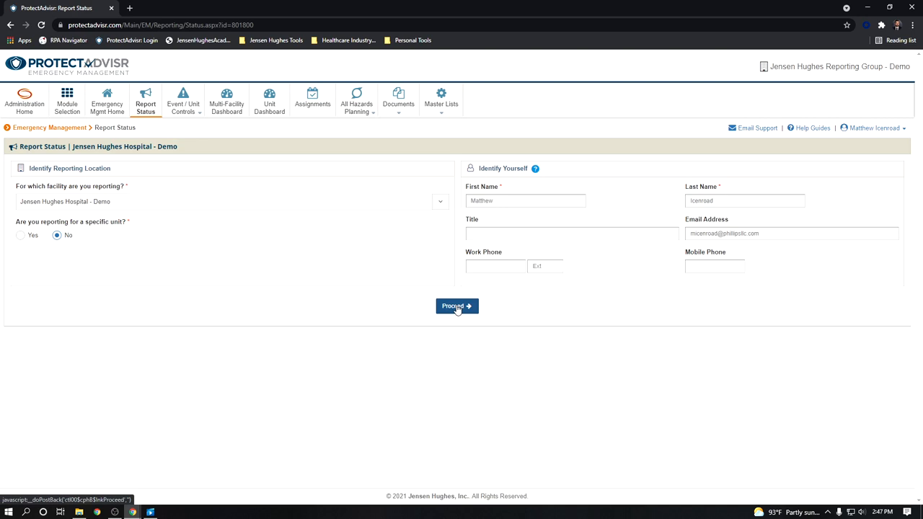
- Proceed past identification to the demo hospital's reporting checklist of update steps
left_click(457, 305)
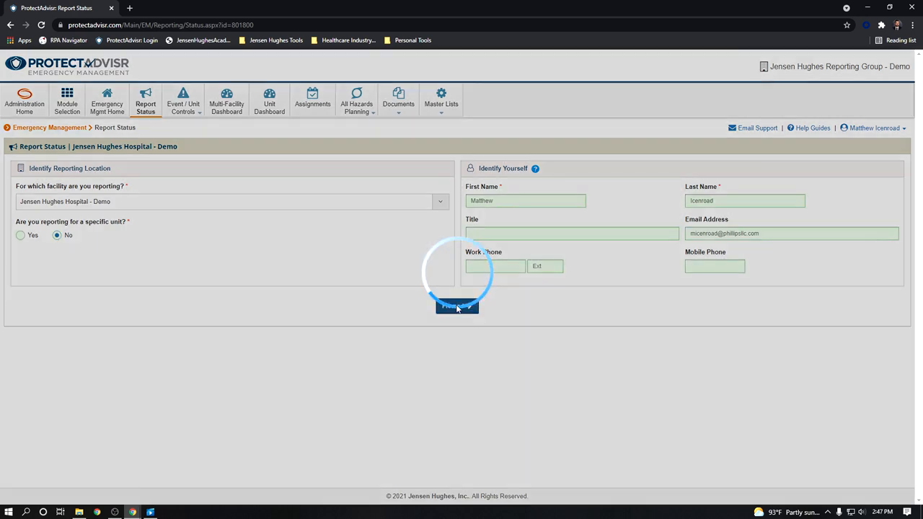
left_click(456, 305)
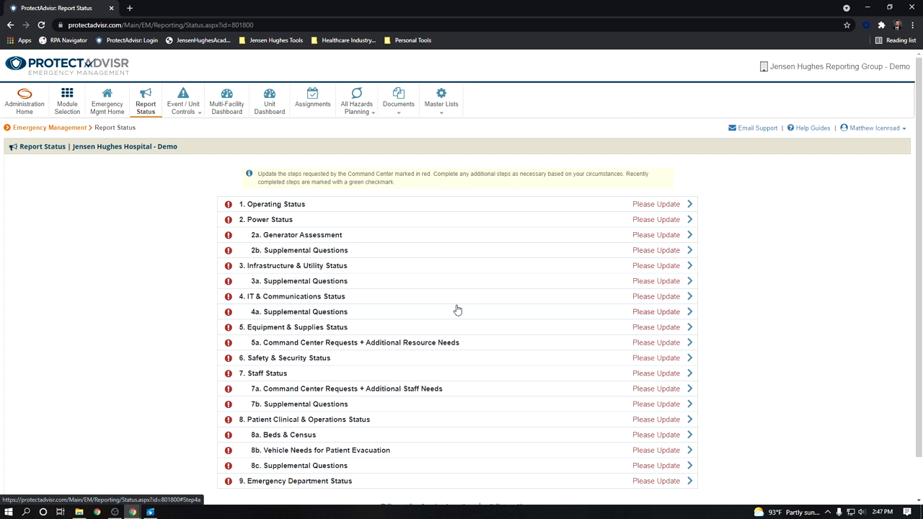
mouse_move(420, 299)
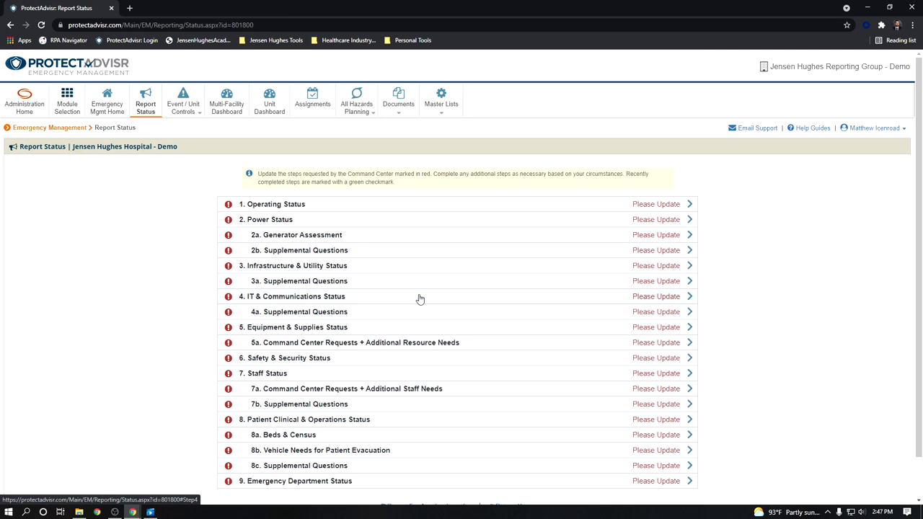
mouse_move(337, 494)
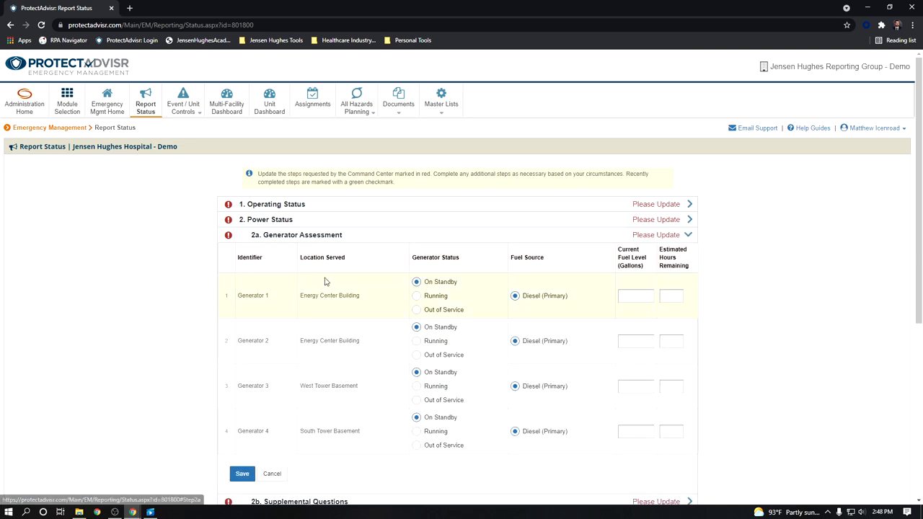
- Scroll through the Generator Assessment, Command Center Requests and Supplemental Questions checklist sections
scroll("down", 3)
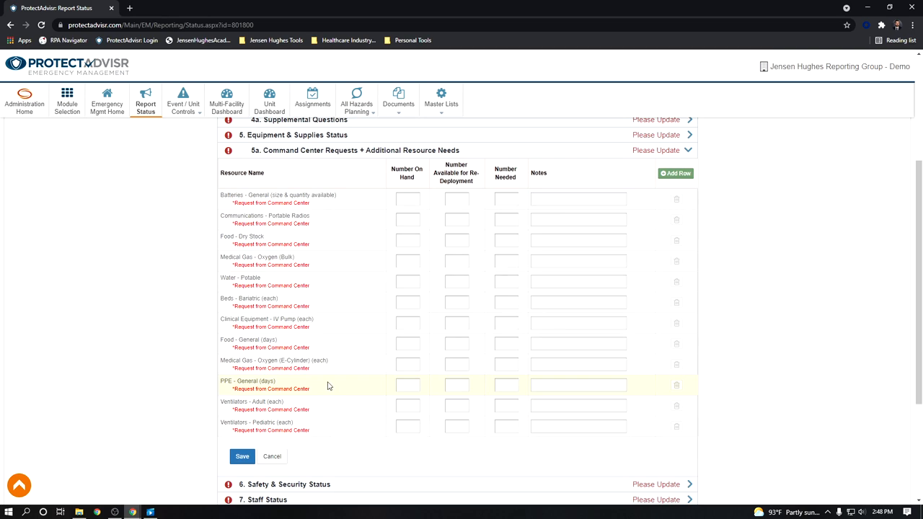
scroll("up", 3)
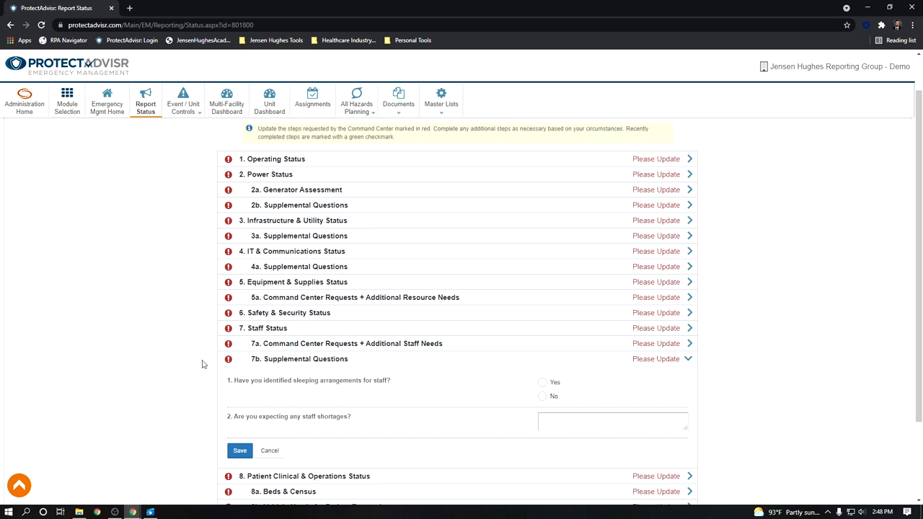
- Show rapid assessment statuses for all three demo facilities on the Multi-Facility Dashboard
left_click(226, 101)
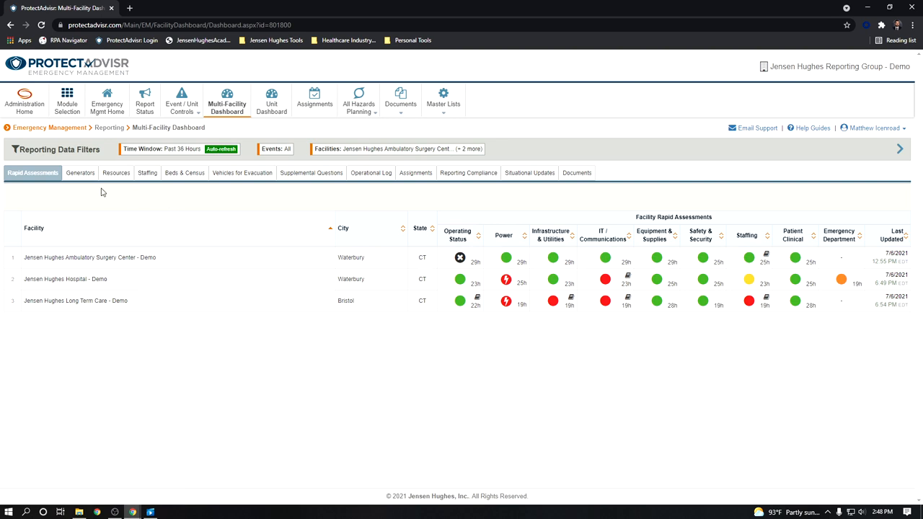
left_click(116, 172)
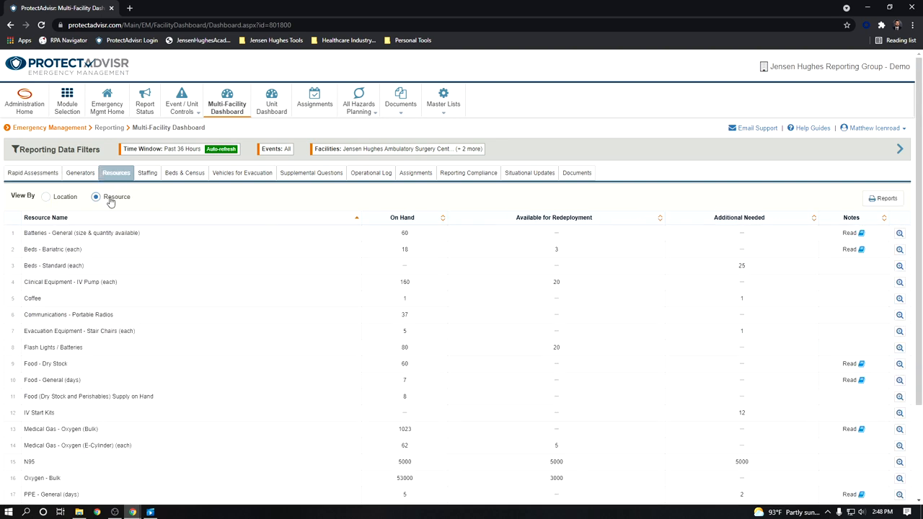
mouse_move(191, 230)
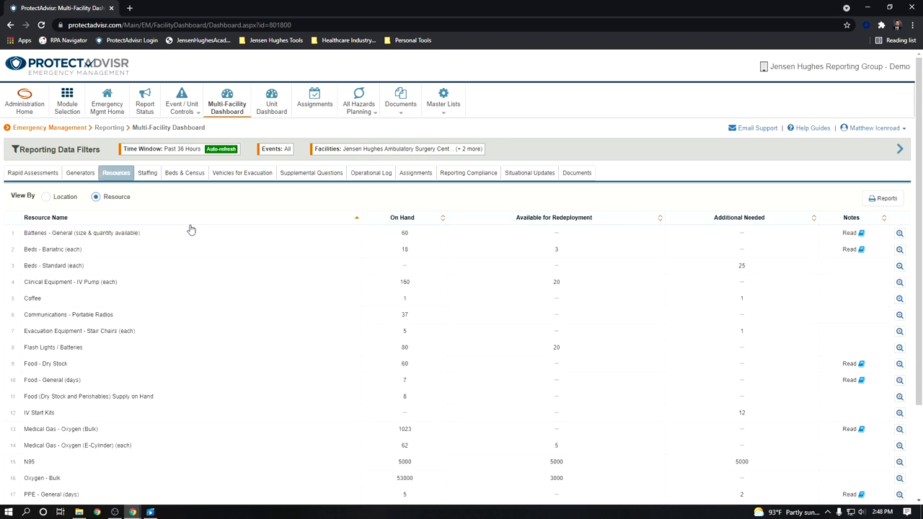
left_click(147, 172)
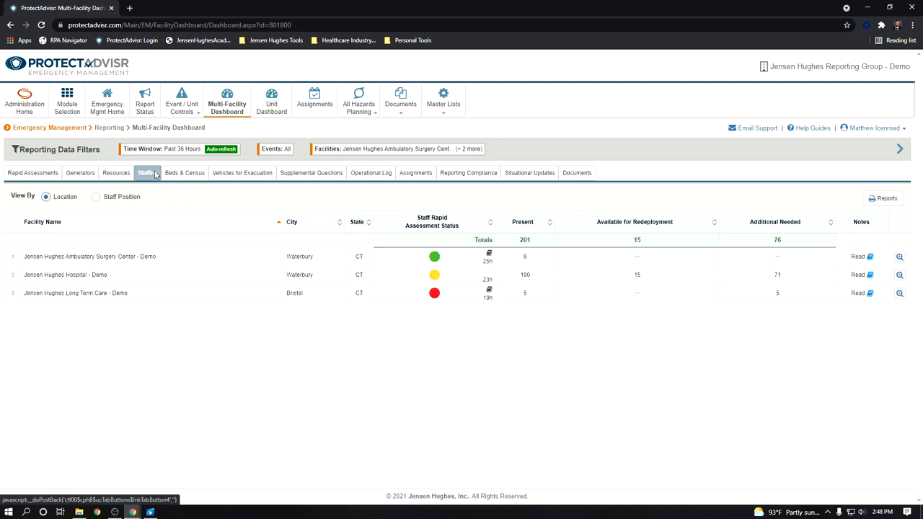
left_click(242, 172)
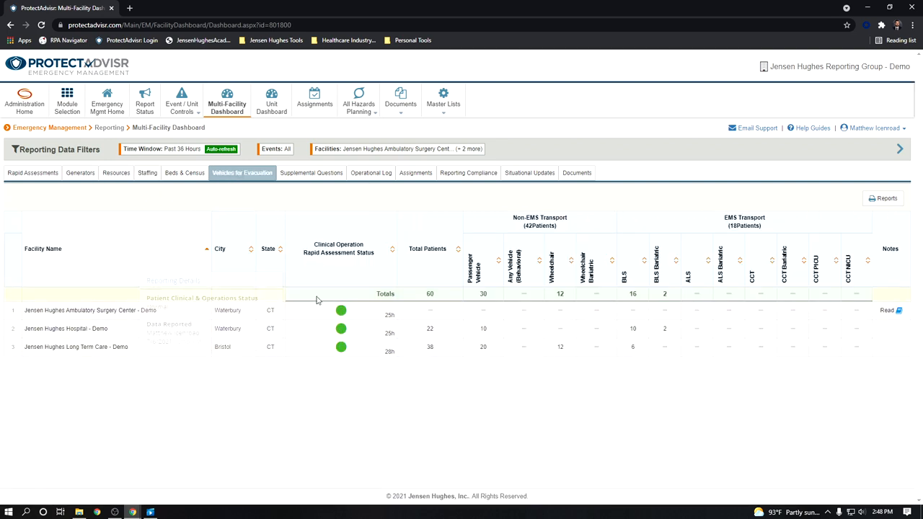
left_click(371, 172)
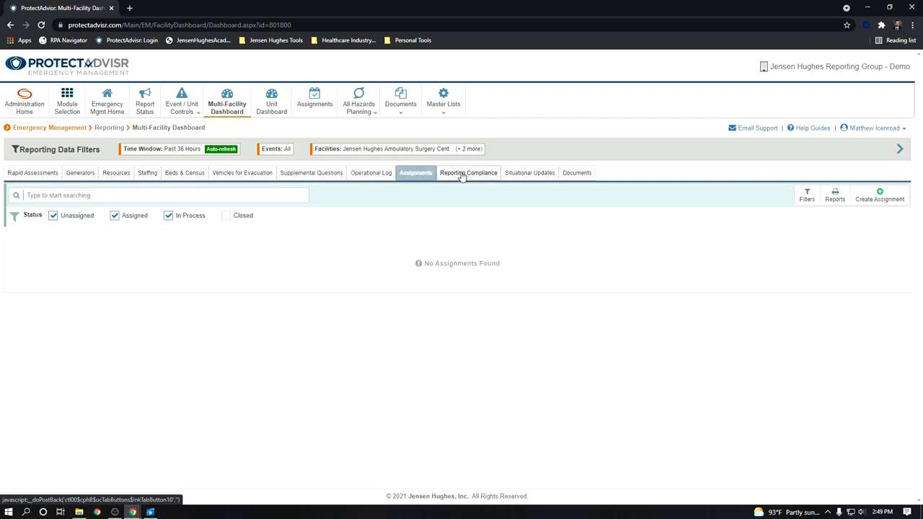
left_click(468, 173)
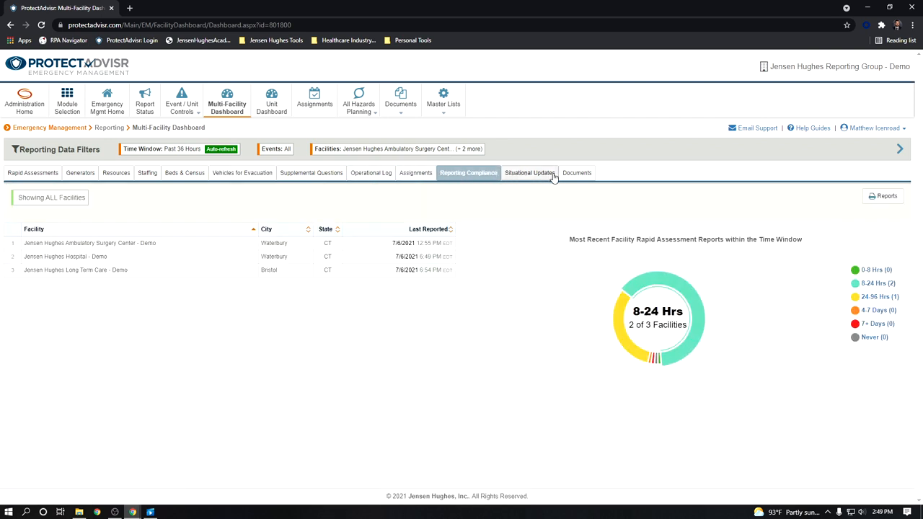
left_click(576, 172)
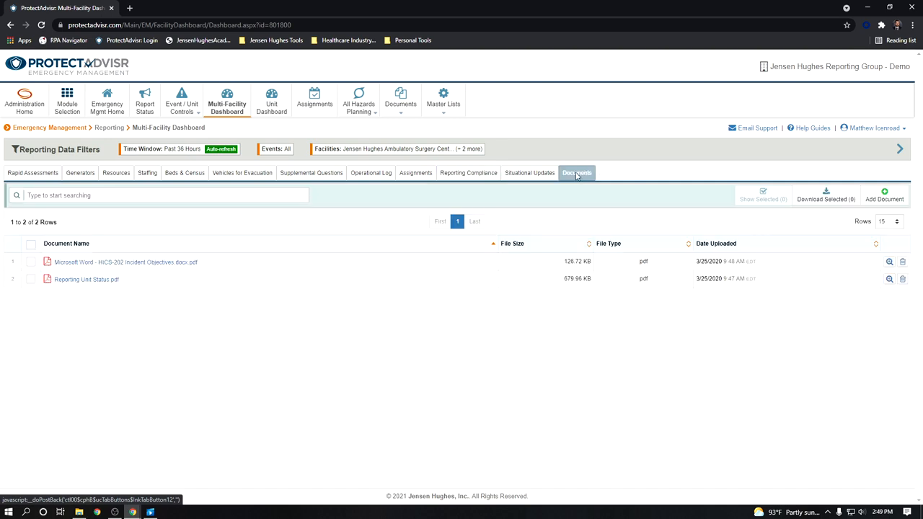
mouse_move(52, 209)
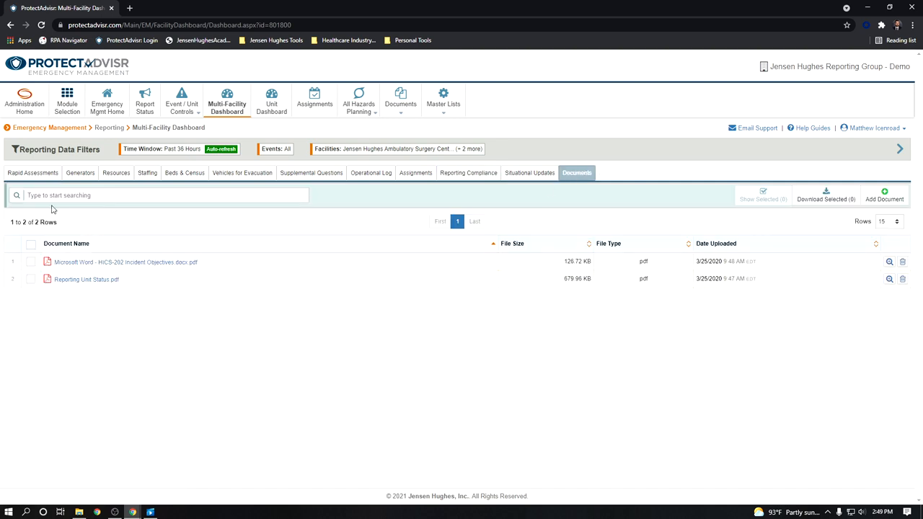
left_click(32, 173)
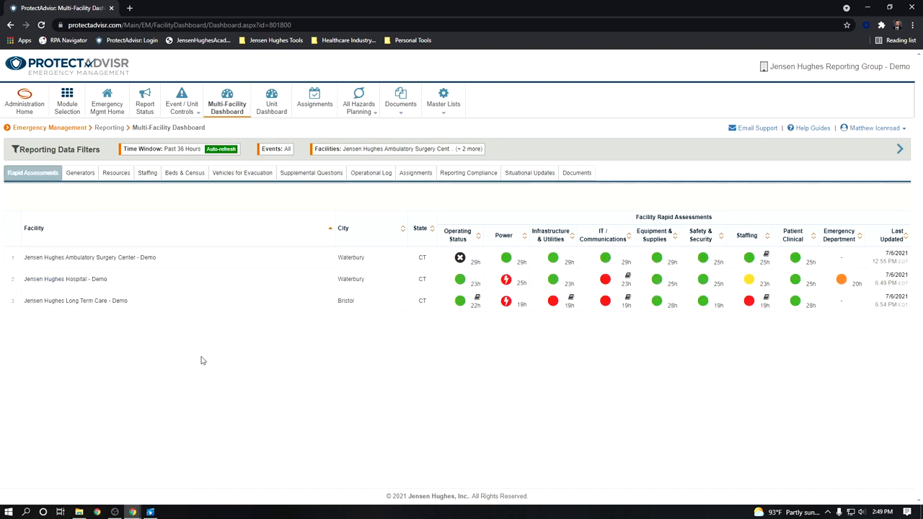